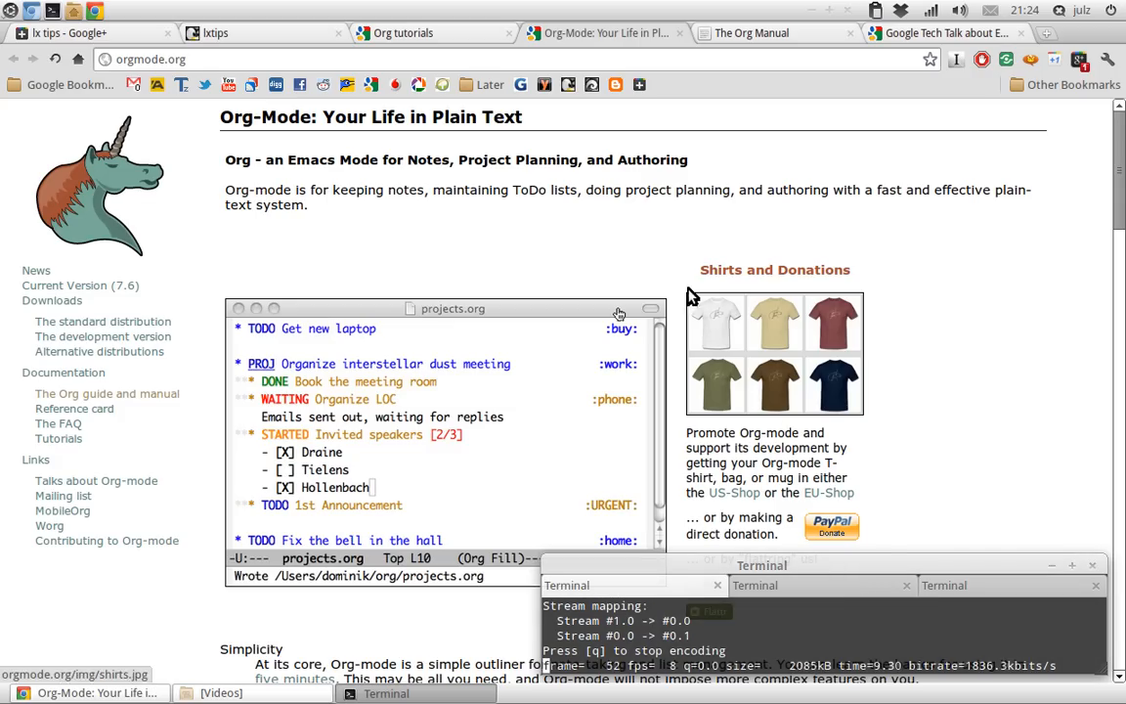
mouse_move(841, 591)
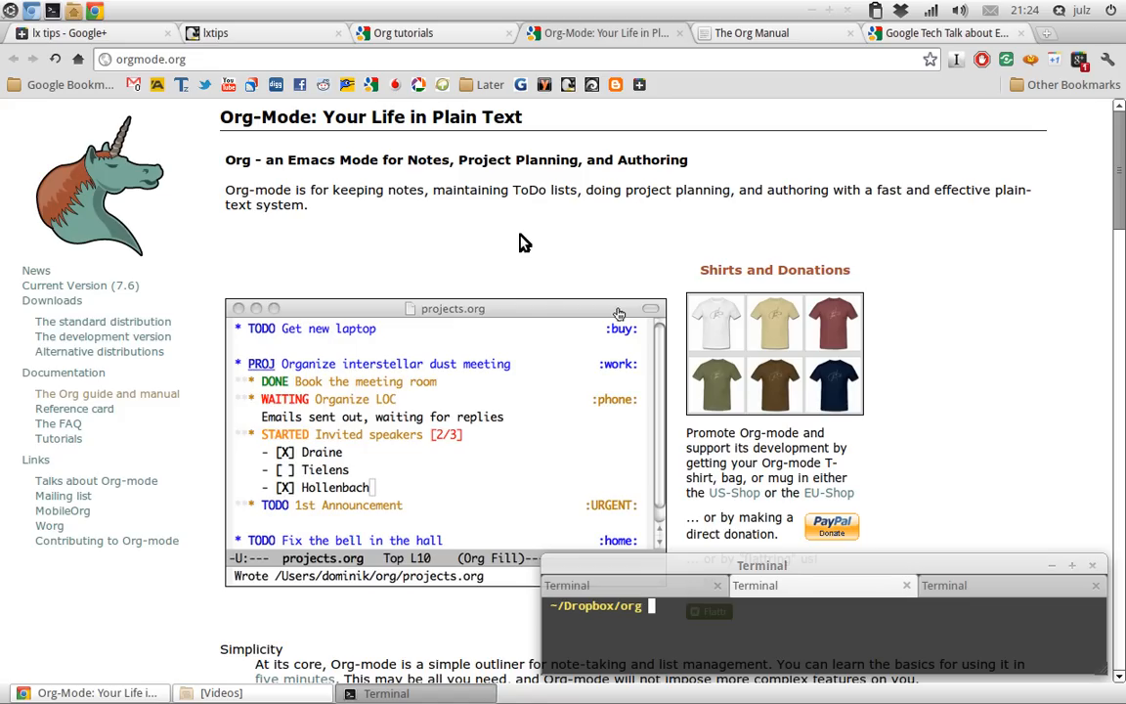
mouse_move(567, 244)
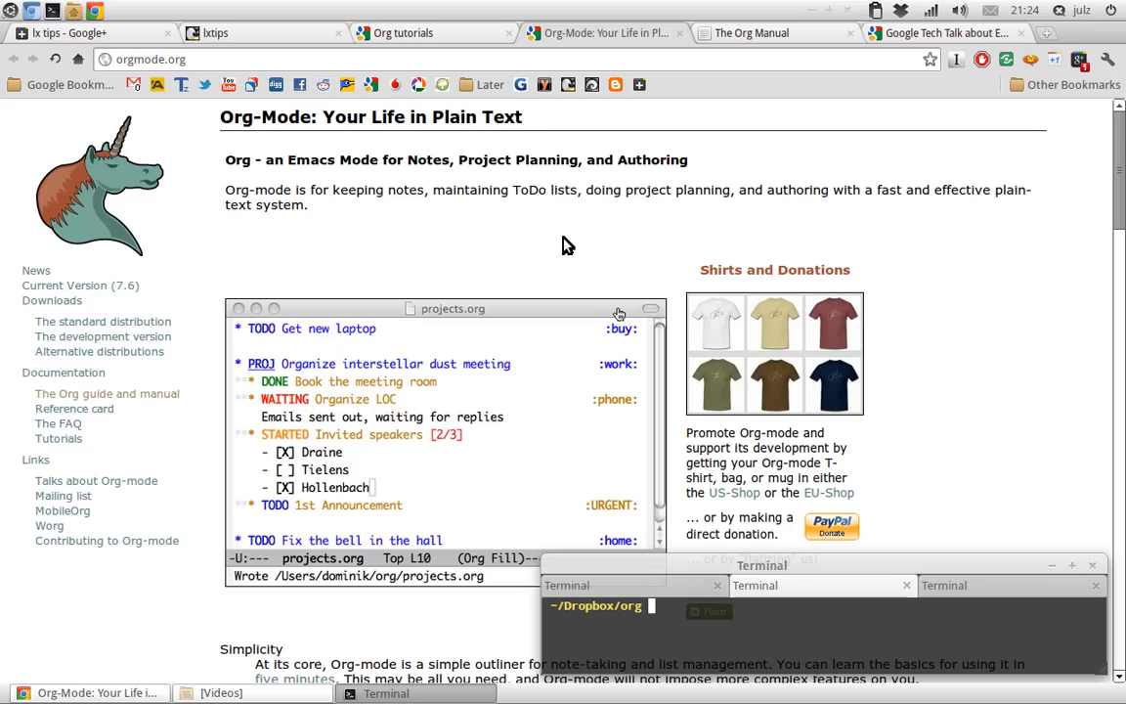
mouse_move(583, 243)
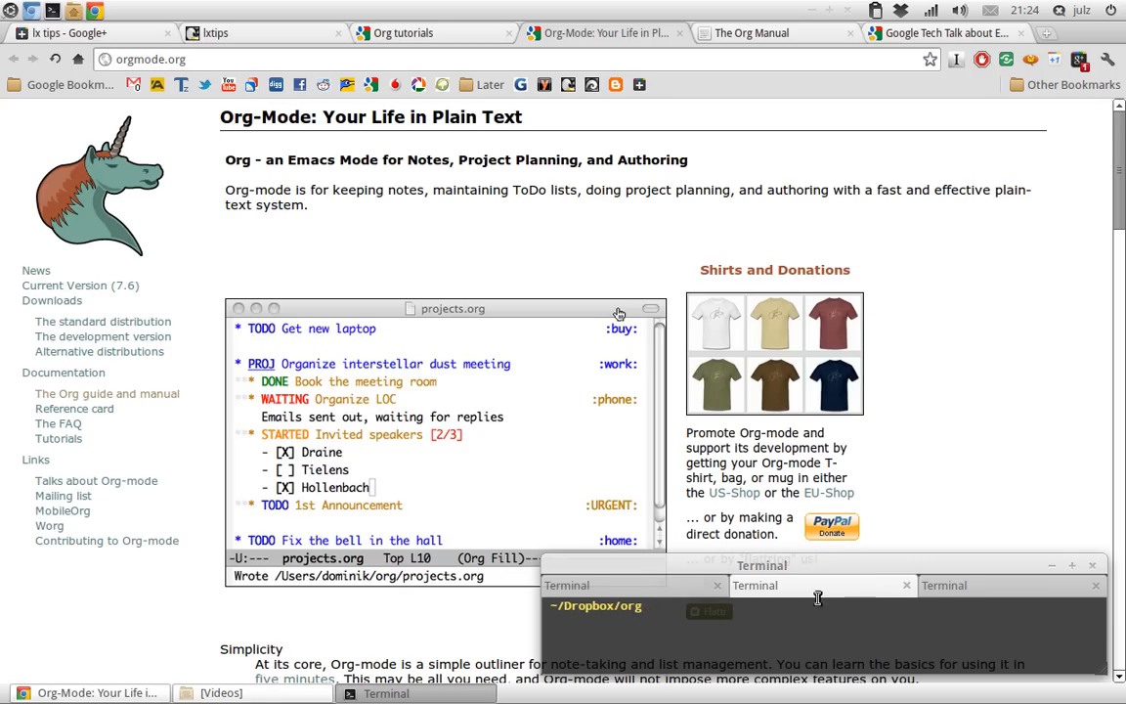
mouse_move(819, 585)
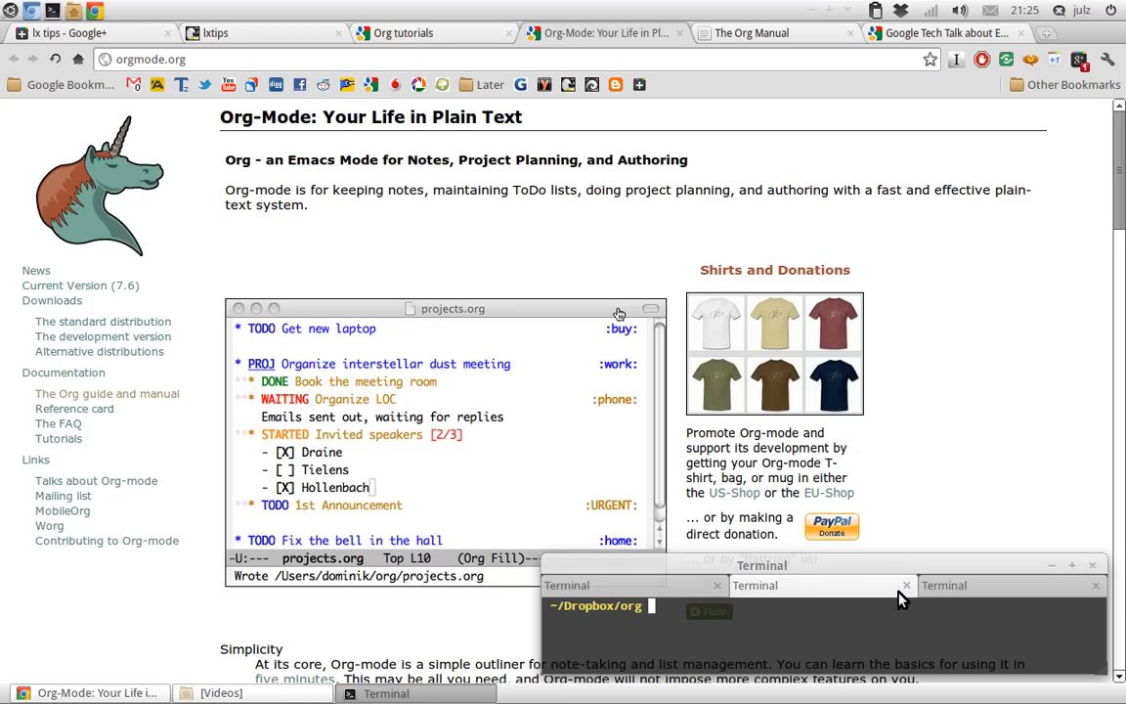
mouse_move(968, 591)
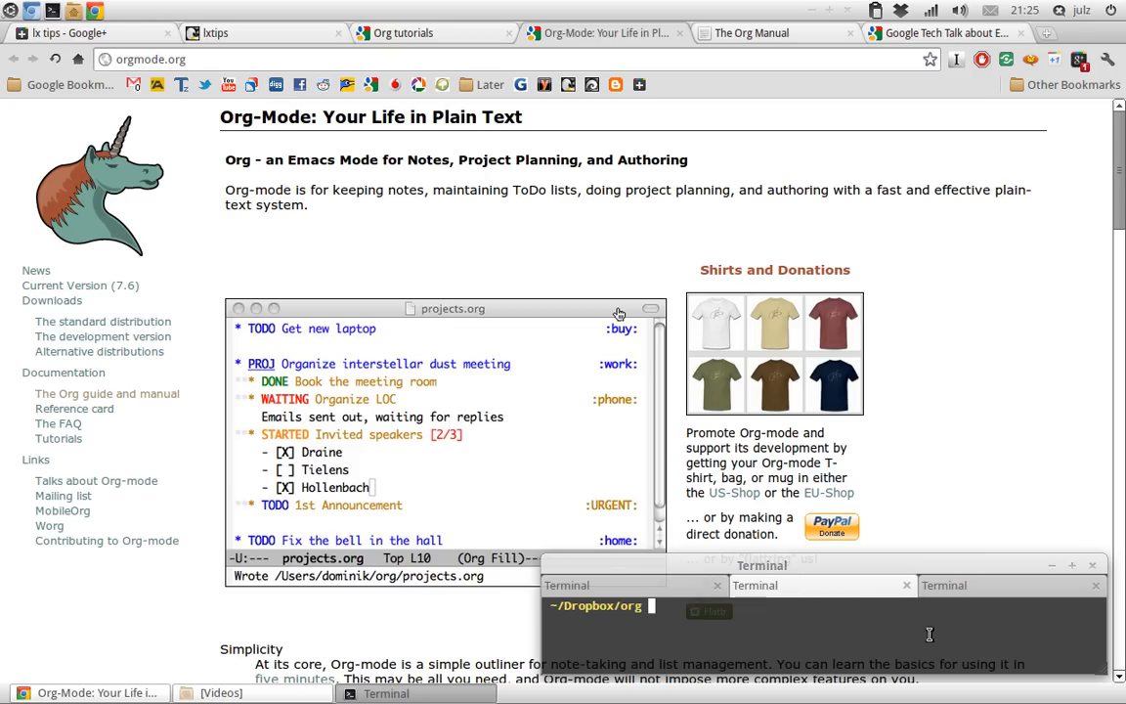
Launch Emacs on lxtips.org from the ~/Dropbox/org terminal.
text(e)
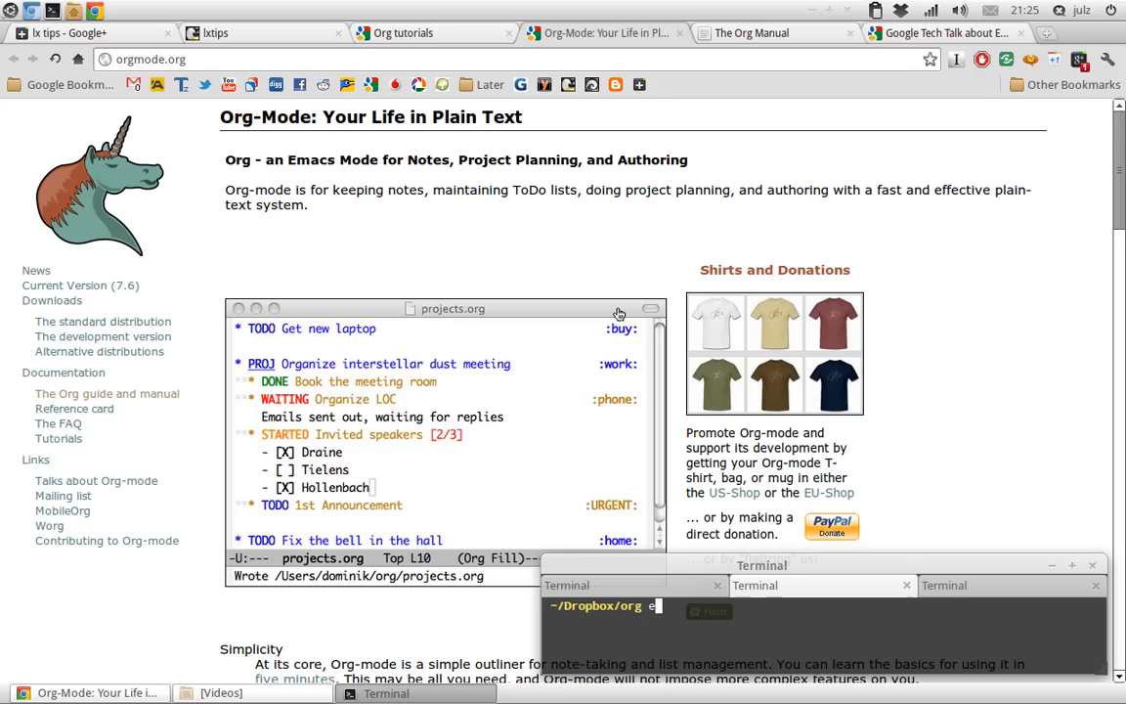
text(macs lxtips.org)
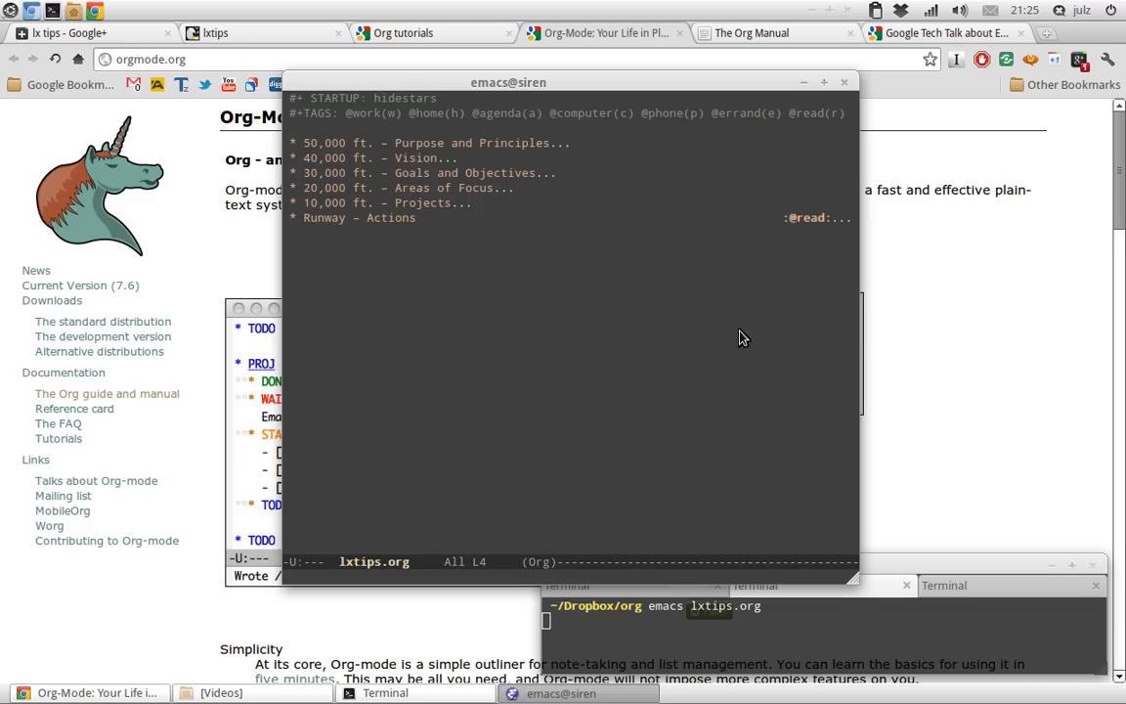
mouse_move(571, 160)
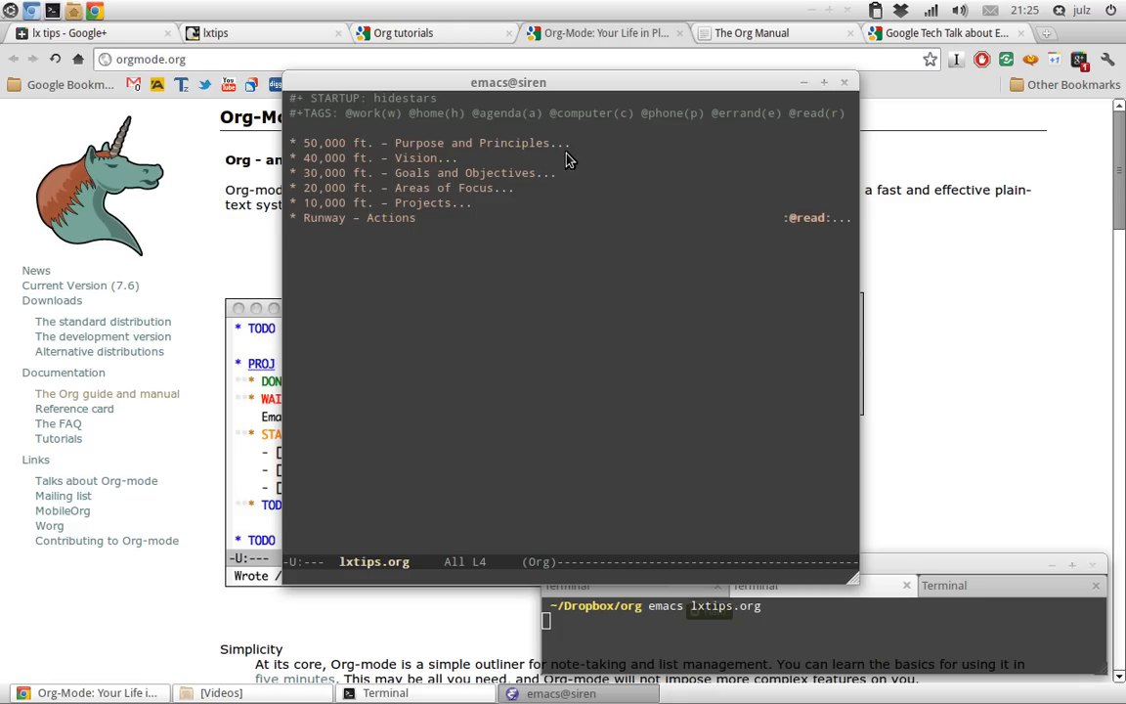
mouse_move(981, 133)
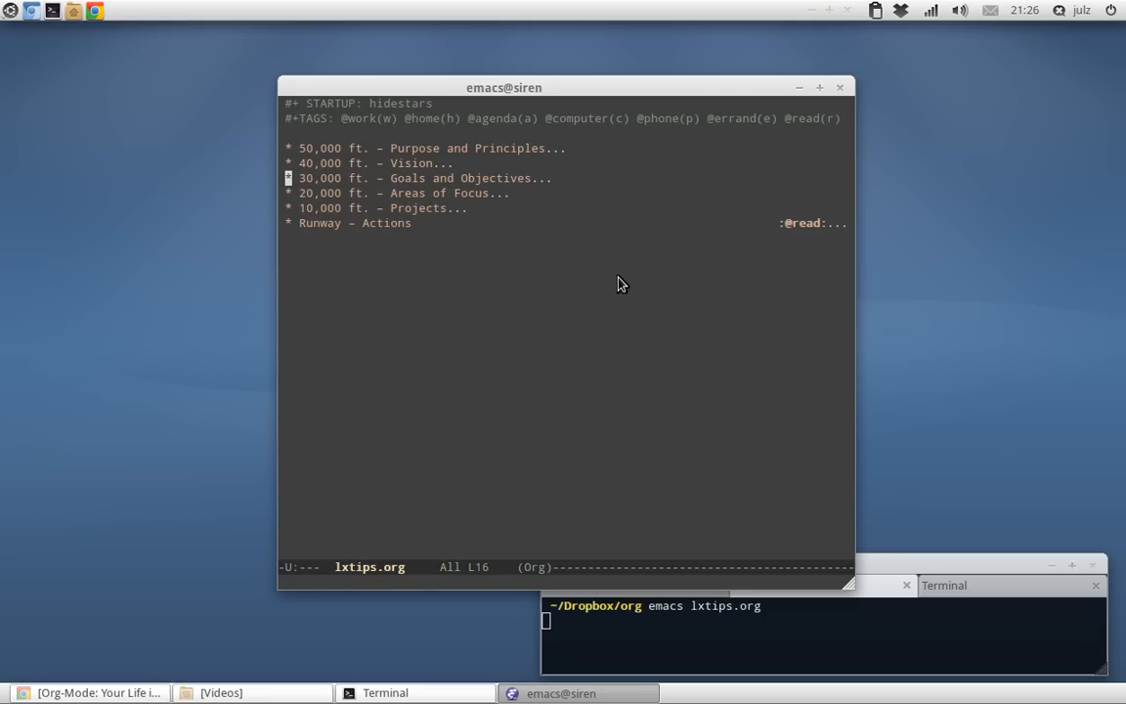
Add an Appearance subheading under Website Interface Overhaul in the Projects section.
key(down)
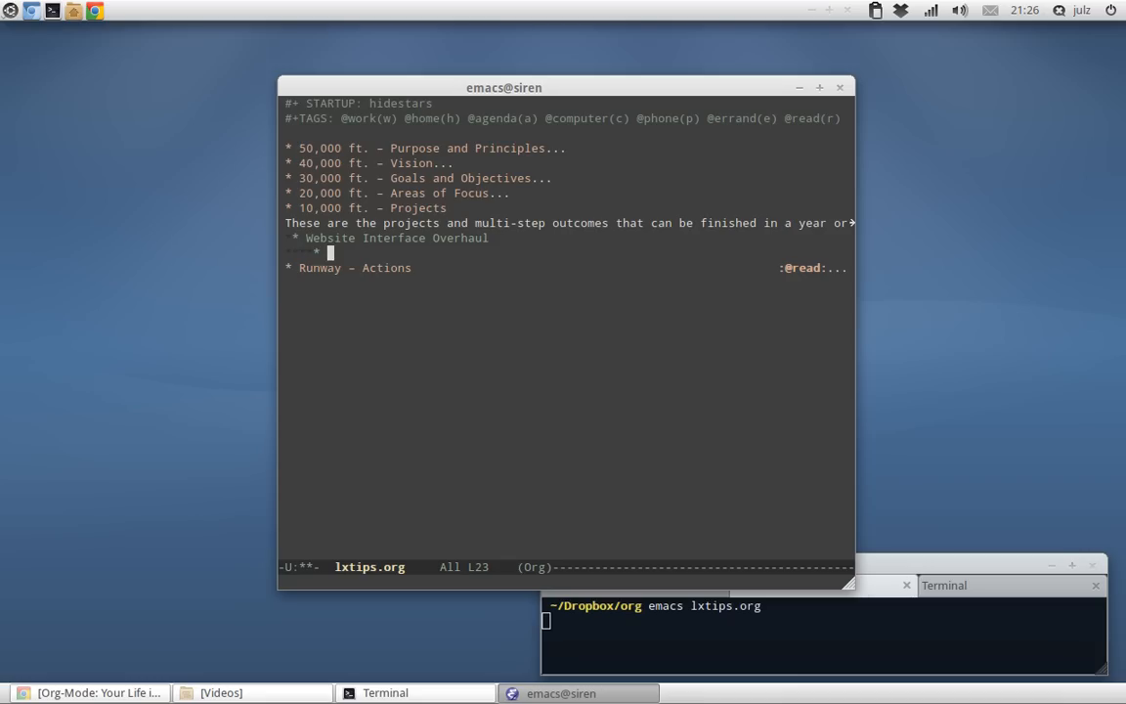
text(A)
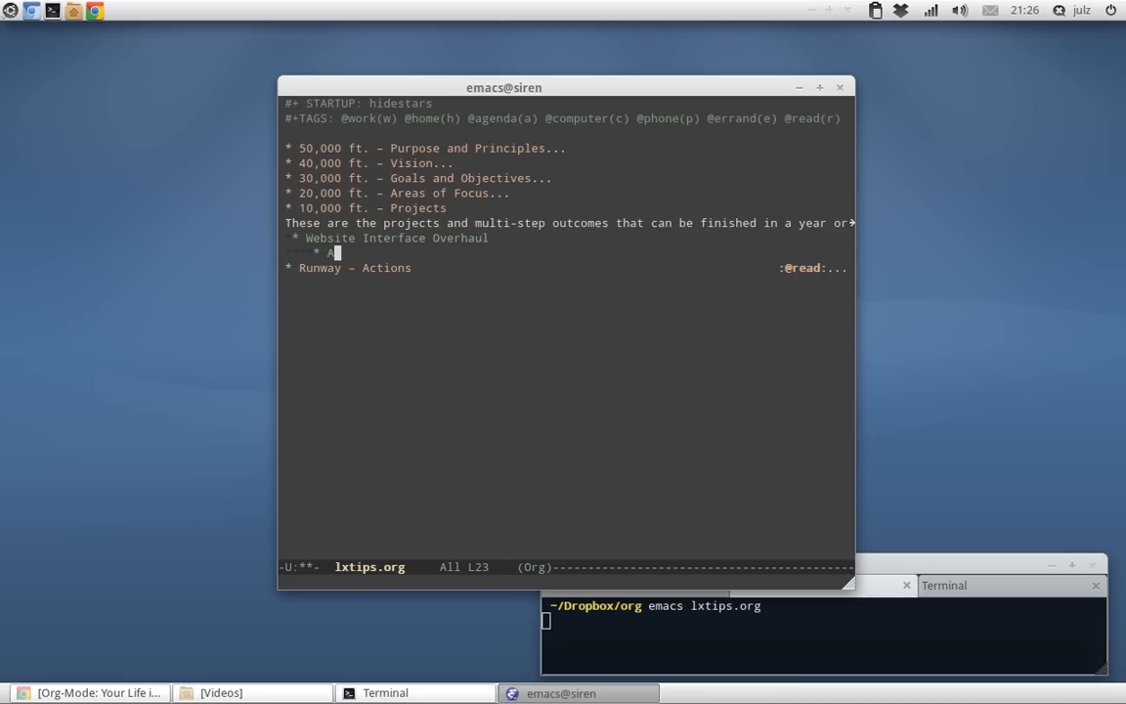
text(ppearance)
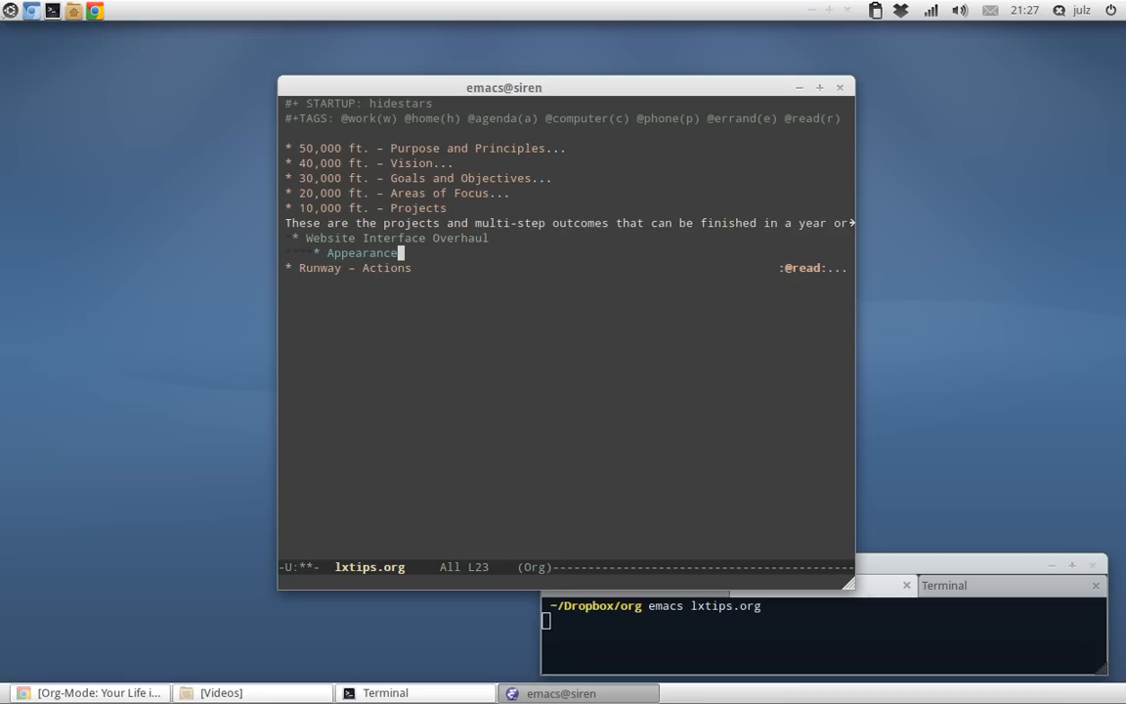
key(Return)
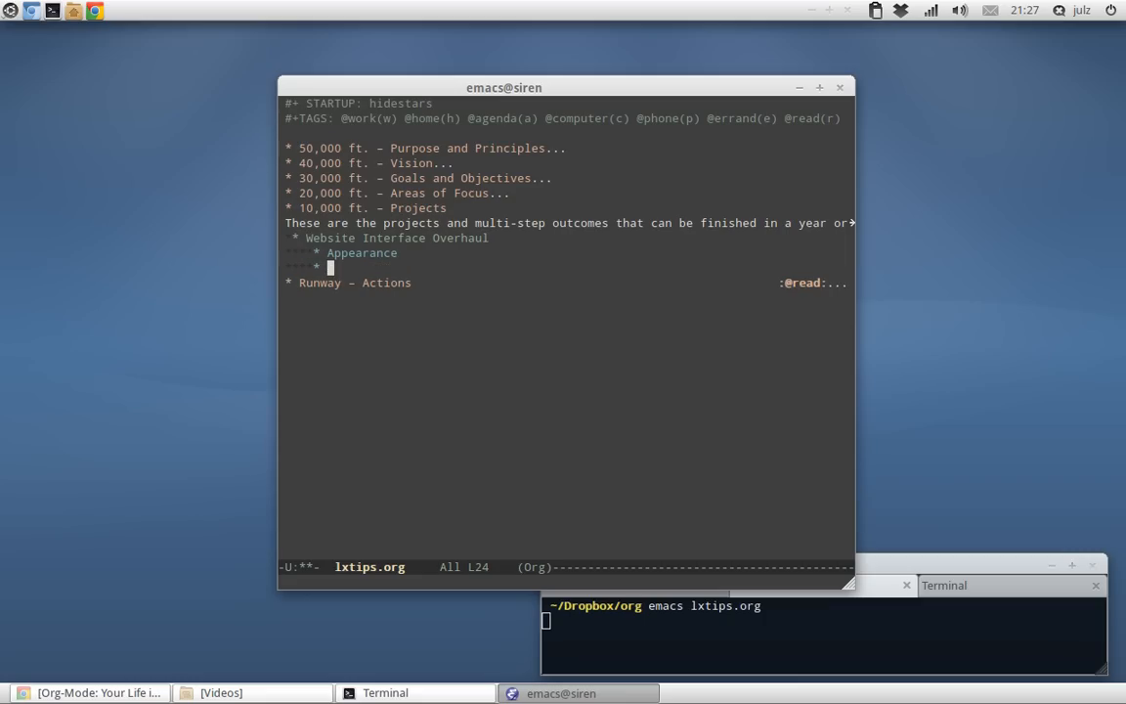
Add Content and Authors subheadings after Appearance.
text(Con)
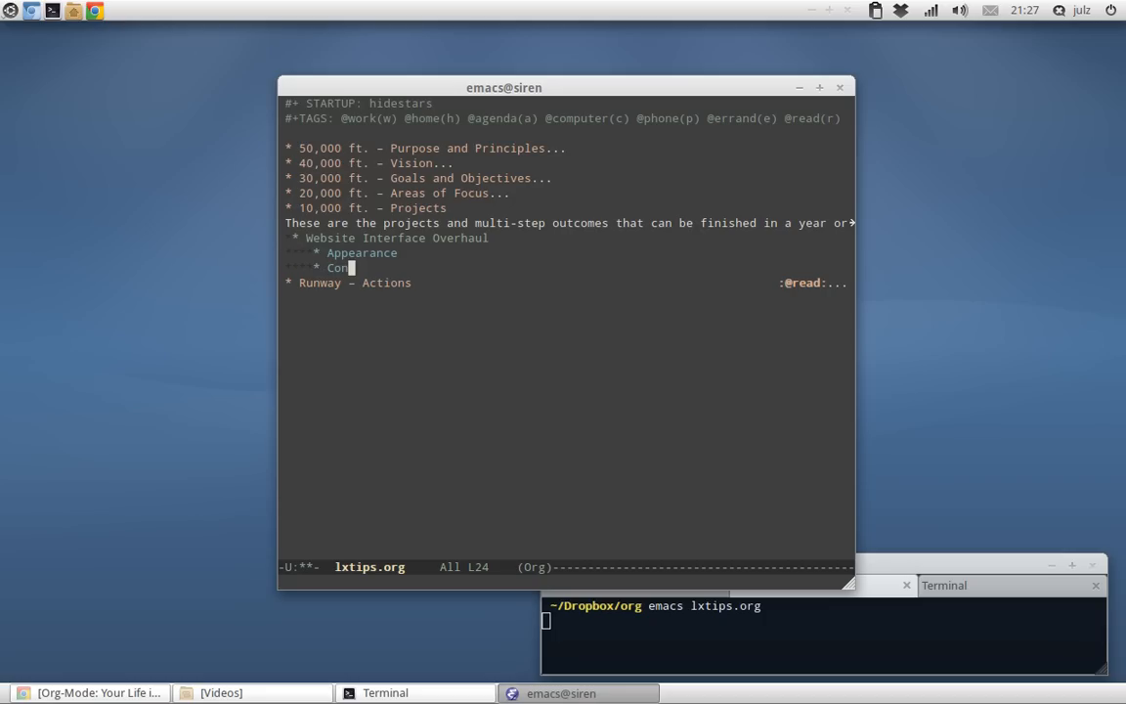
text(tent)
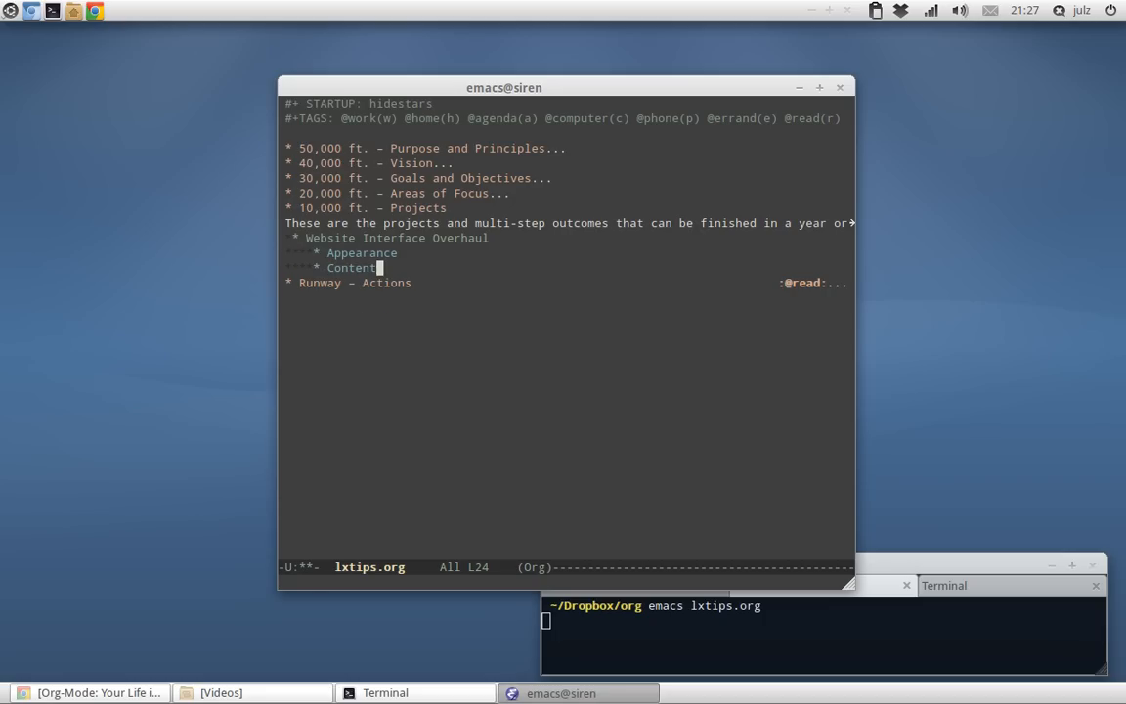
text(Au)
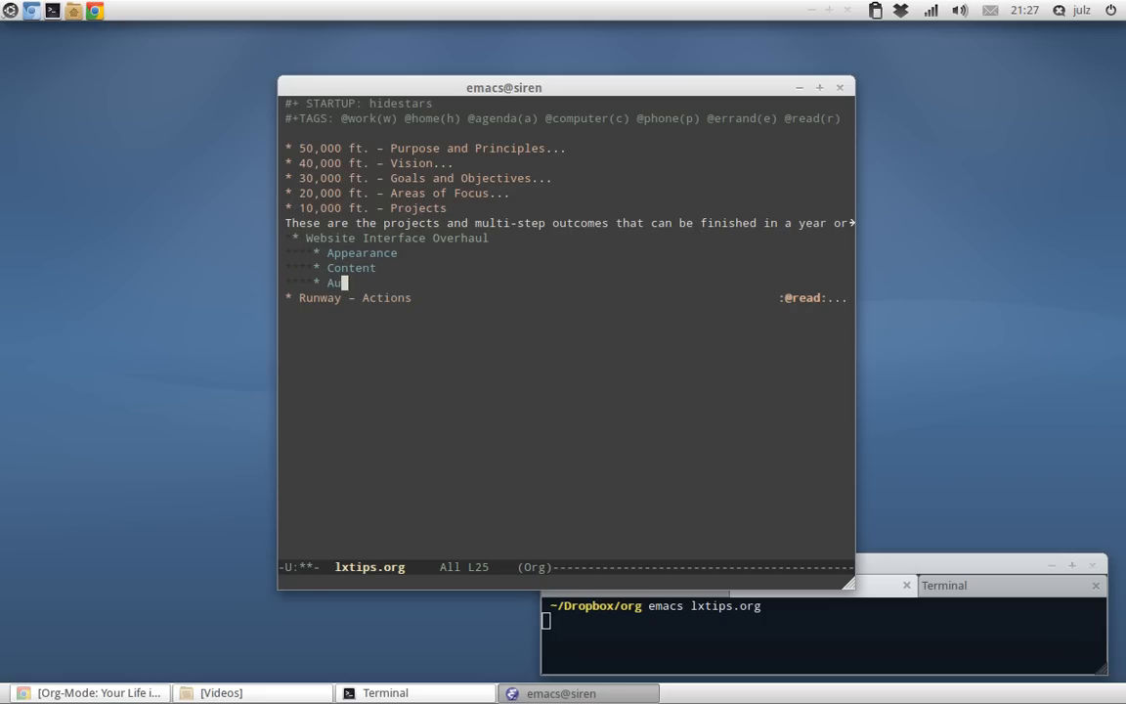
text(thors)
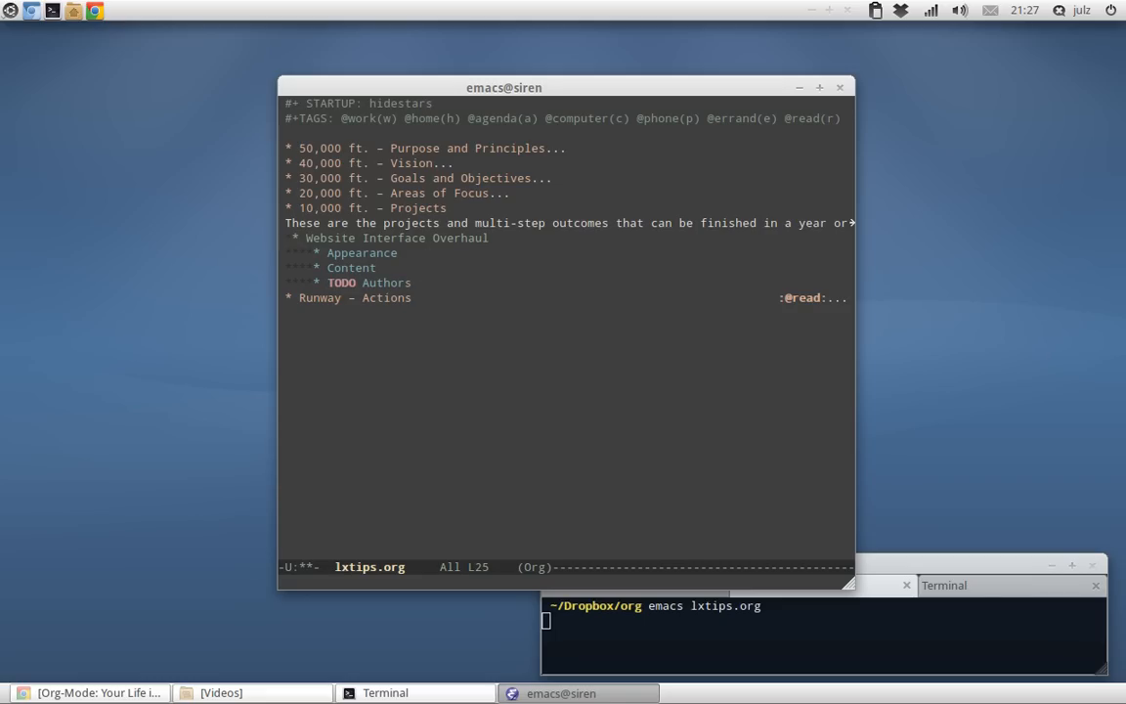
Cycle the TODO keyword on the Authors heading and clear it again.
key(C-c C-t)
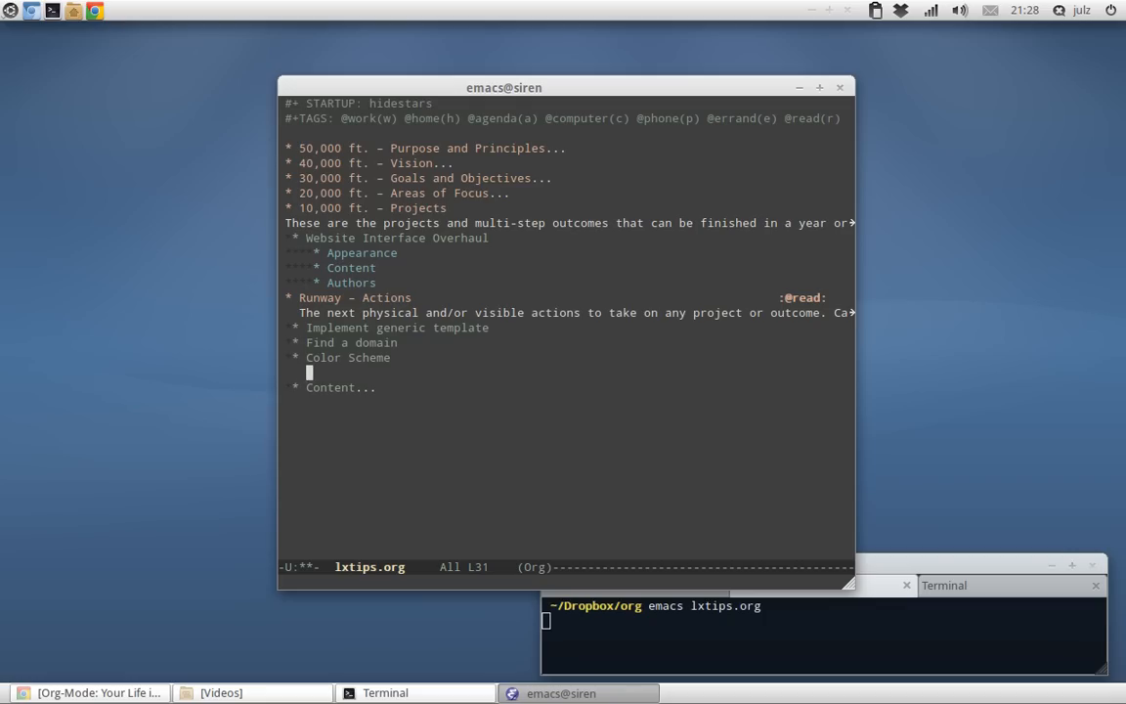
Write the numbered list 1. Look, 2. Choose, 3. Review under Color Scheme.
text(1.)
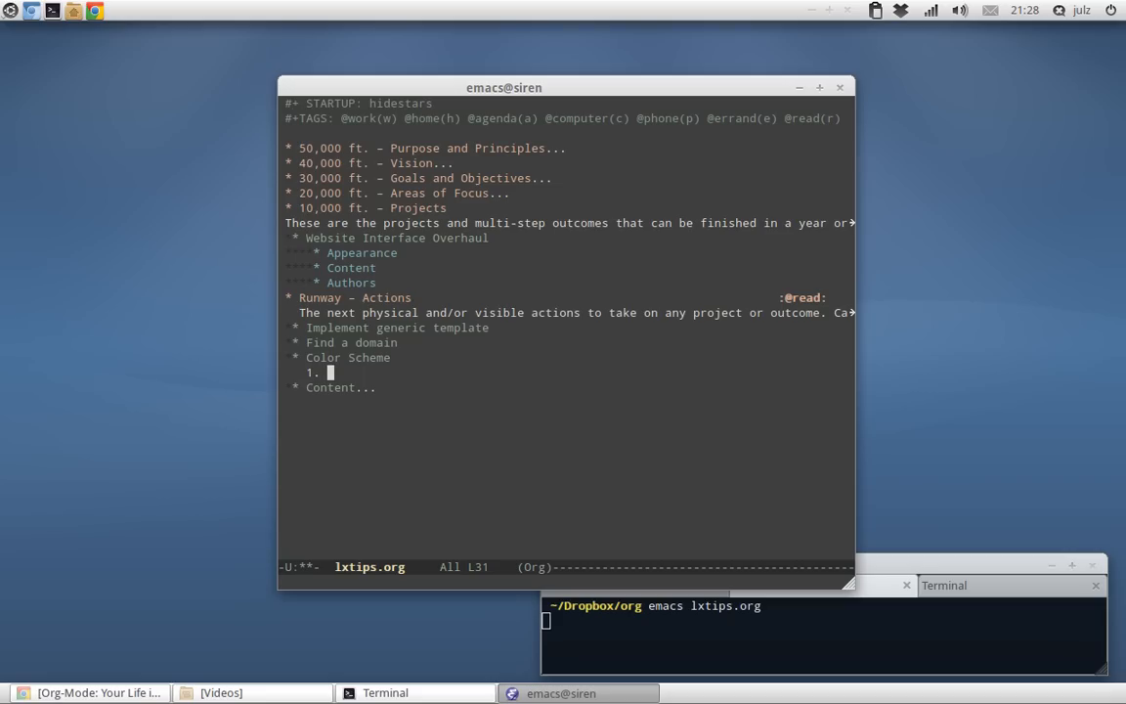
text(Loo)
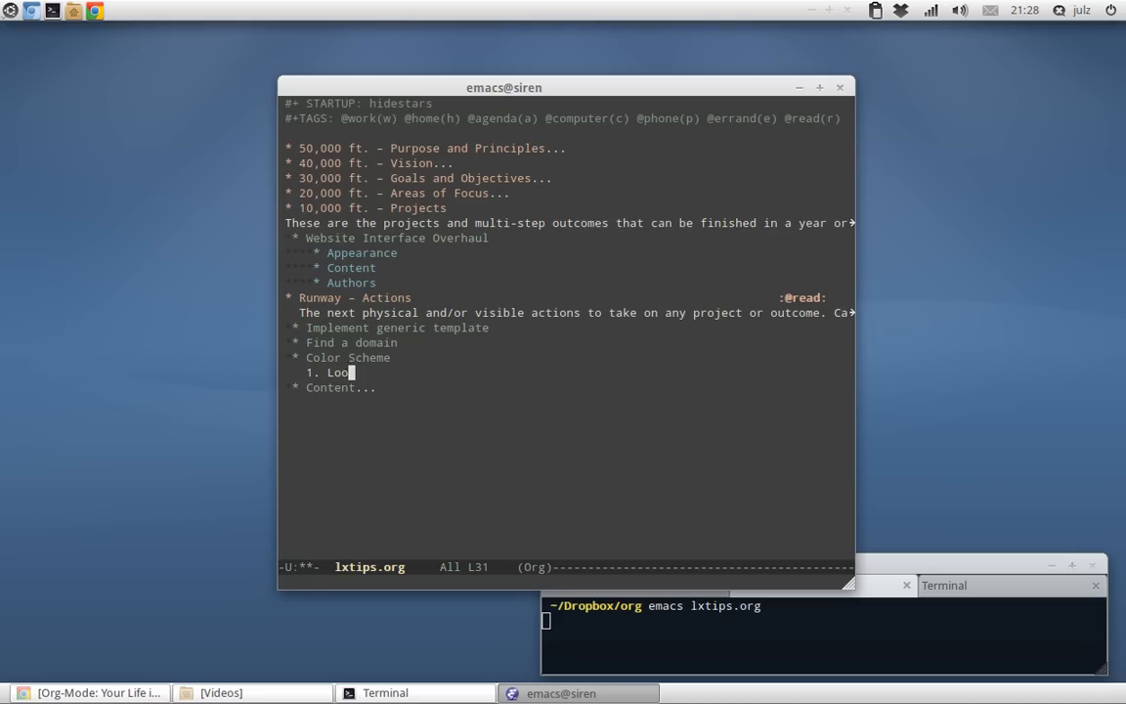
text(k)
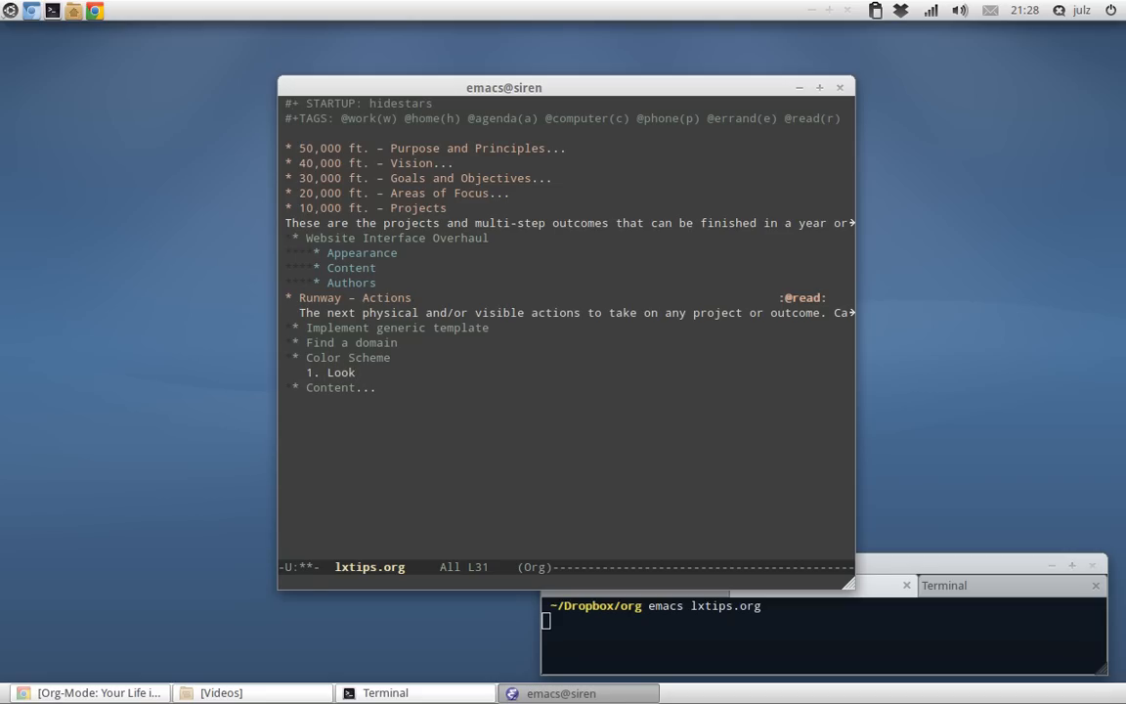
key(Return)
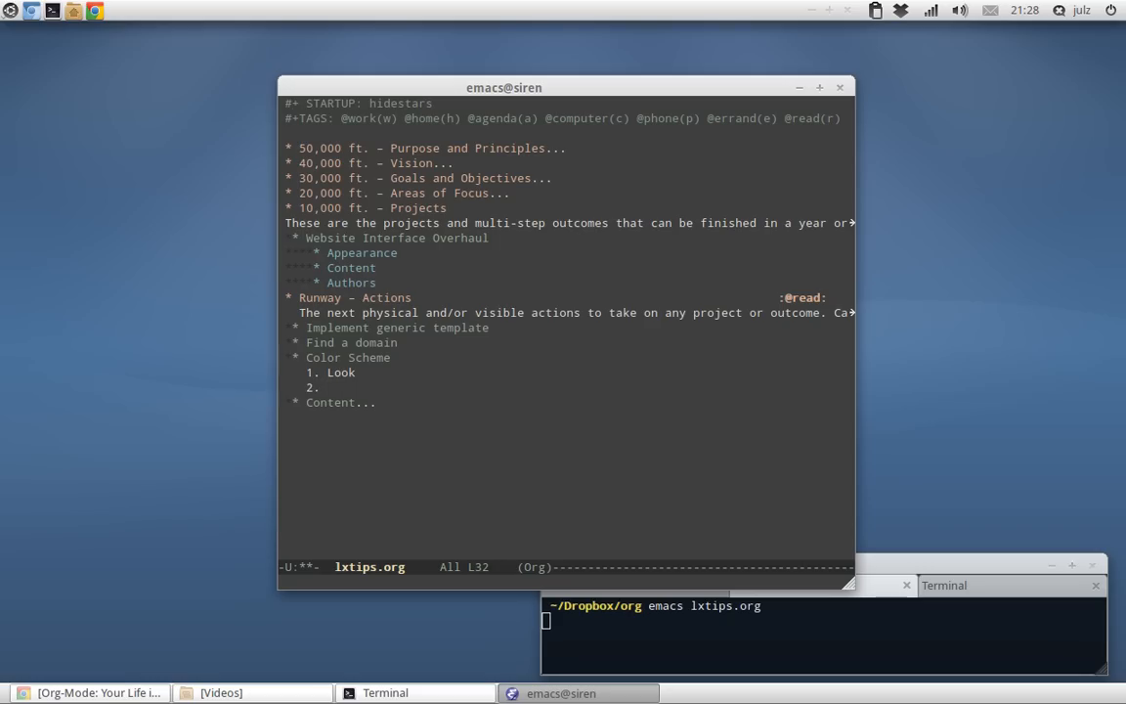
text(Choose)
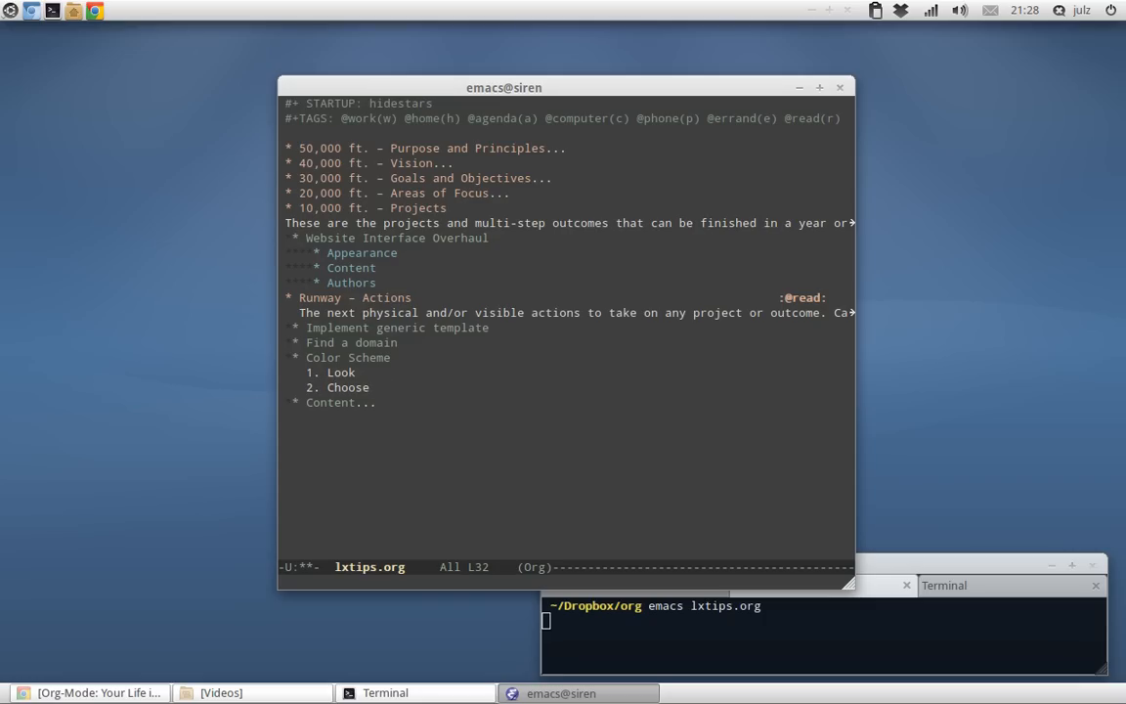
text(Review)
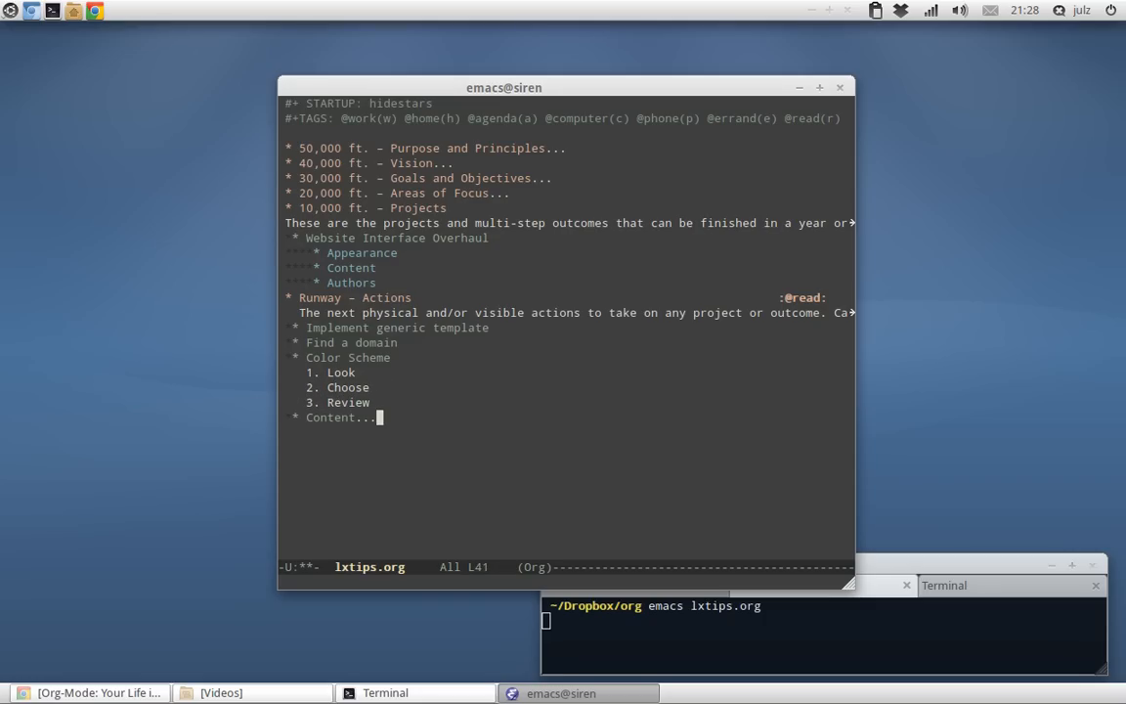
key(Tab)
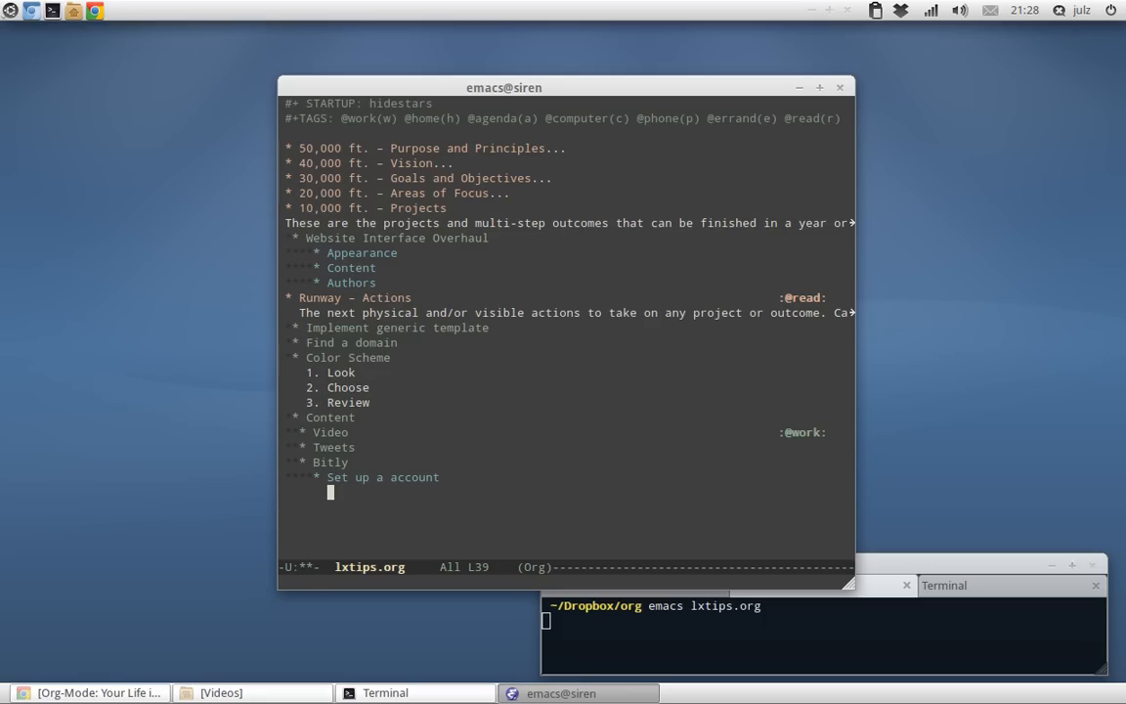
Create the '- [ ] name', pass and email checklist under Set up a account.
text(-)
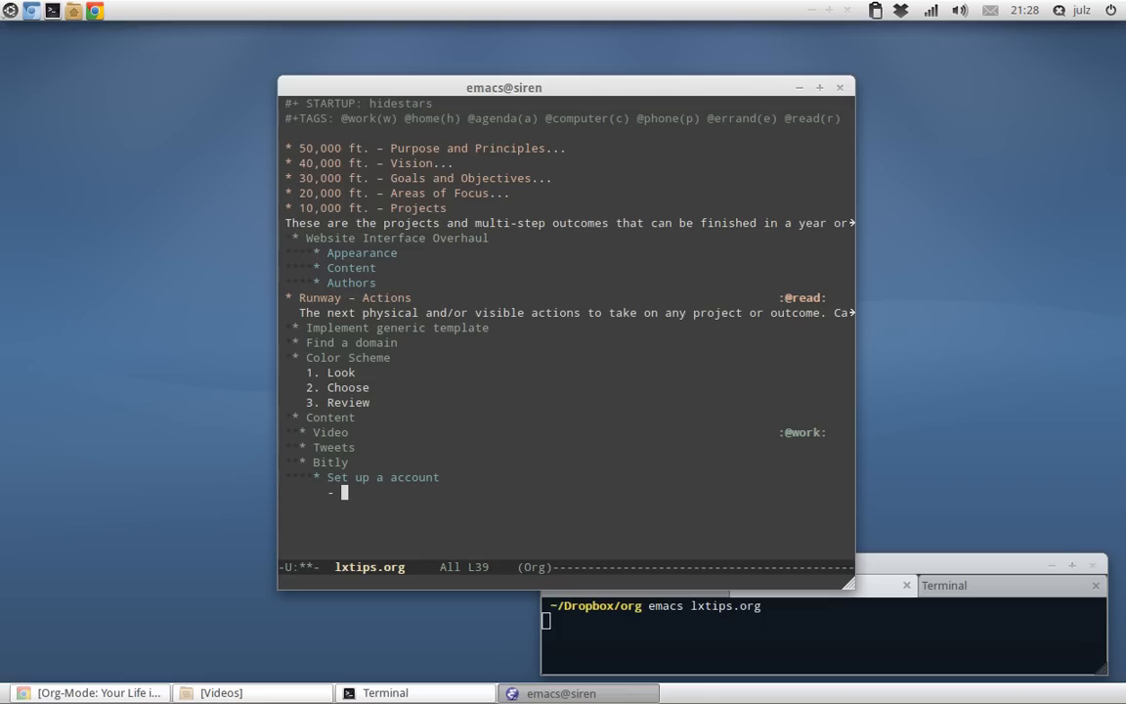
text([ ])
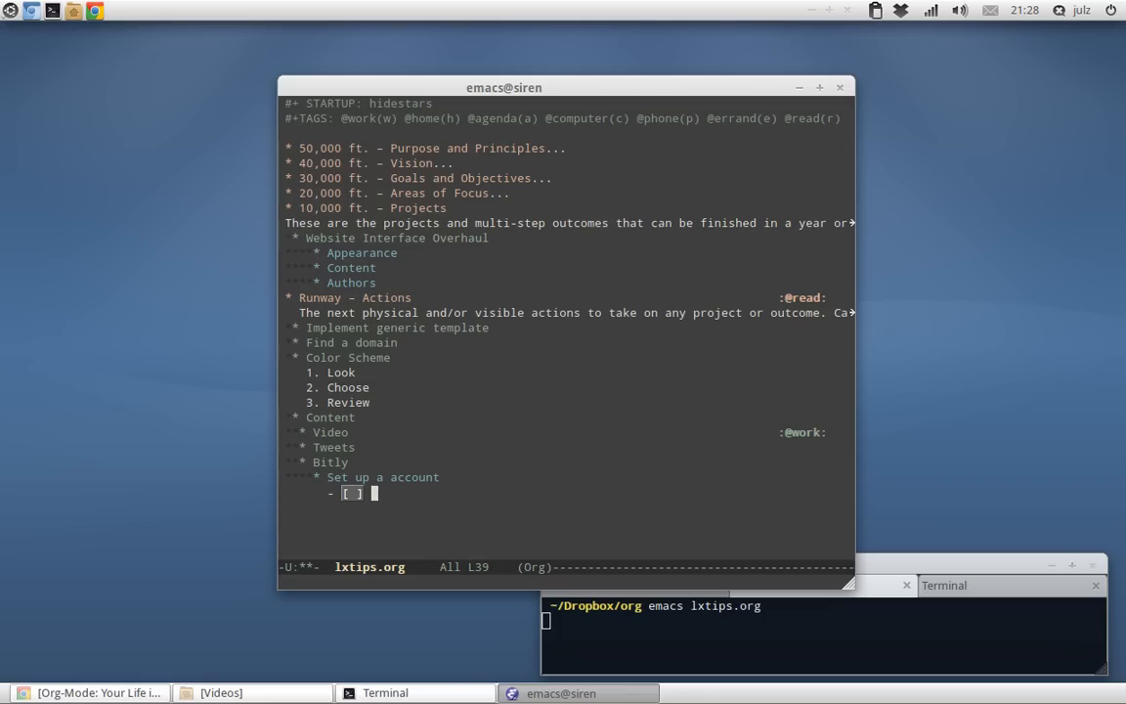
text(name)
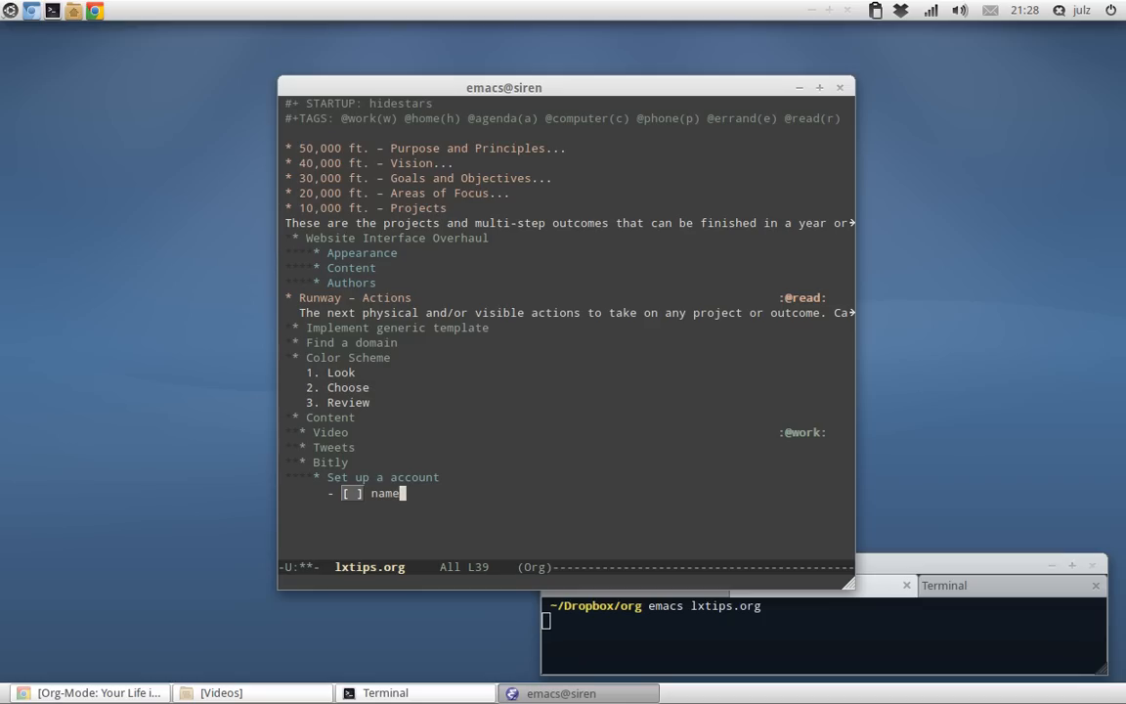
key(Return)
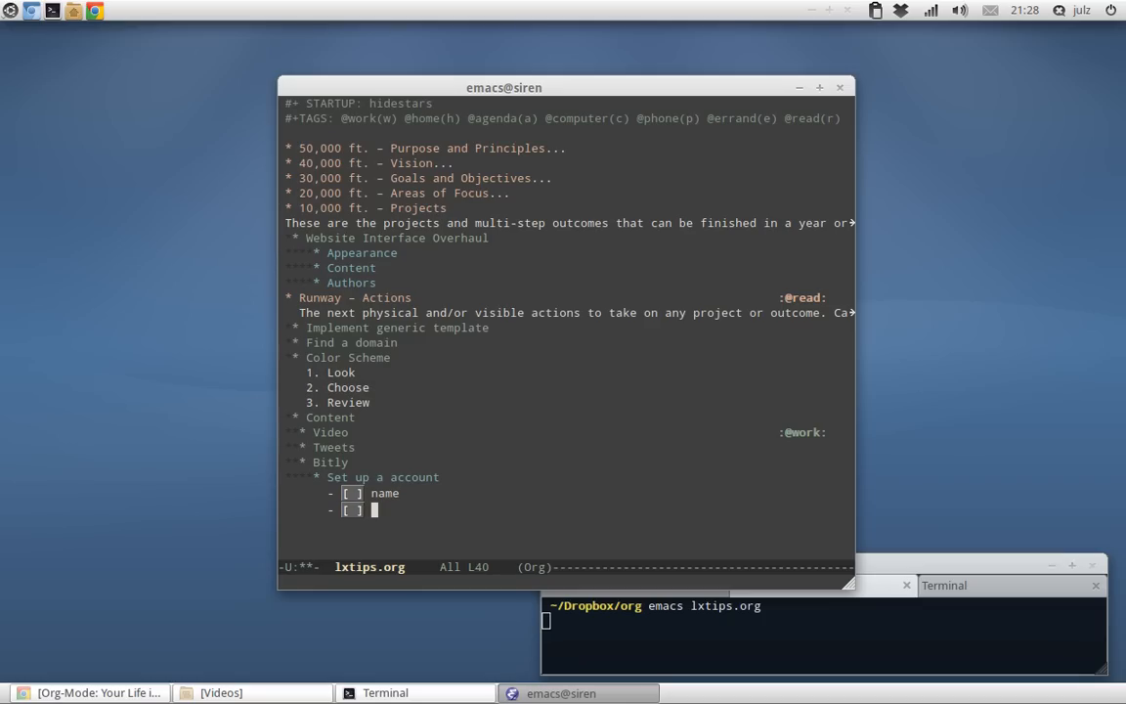
text(pass)
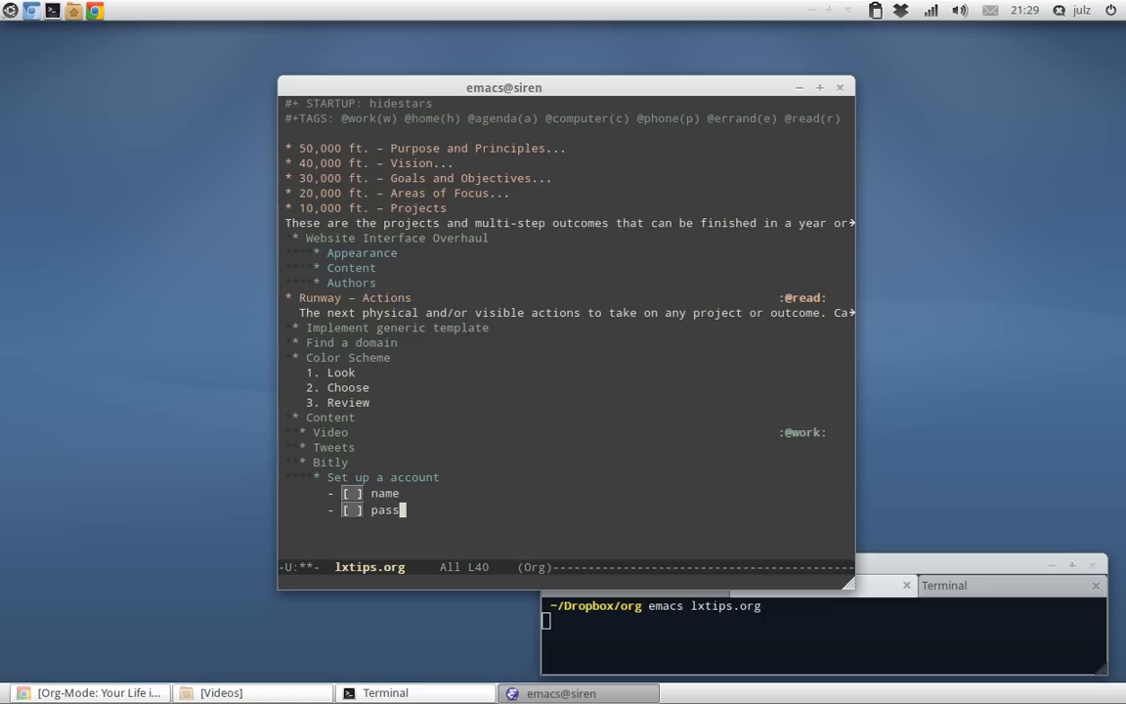
key(Return)
text(- [ ] email)
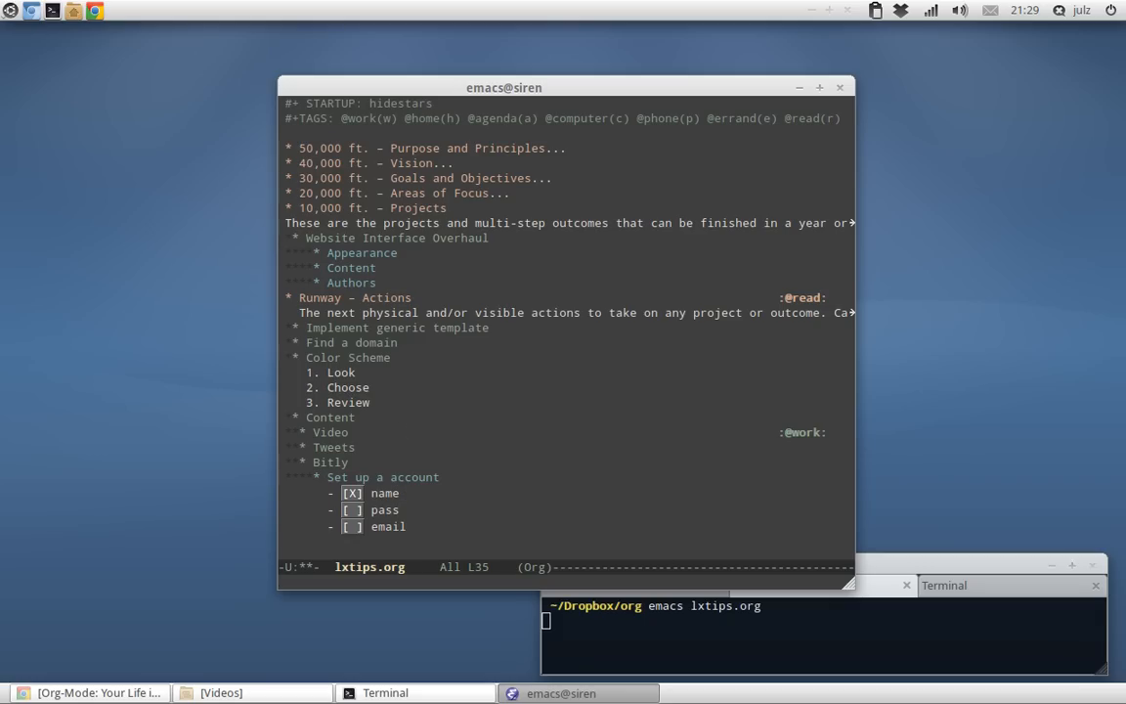
click(401, 342)
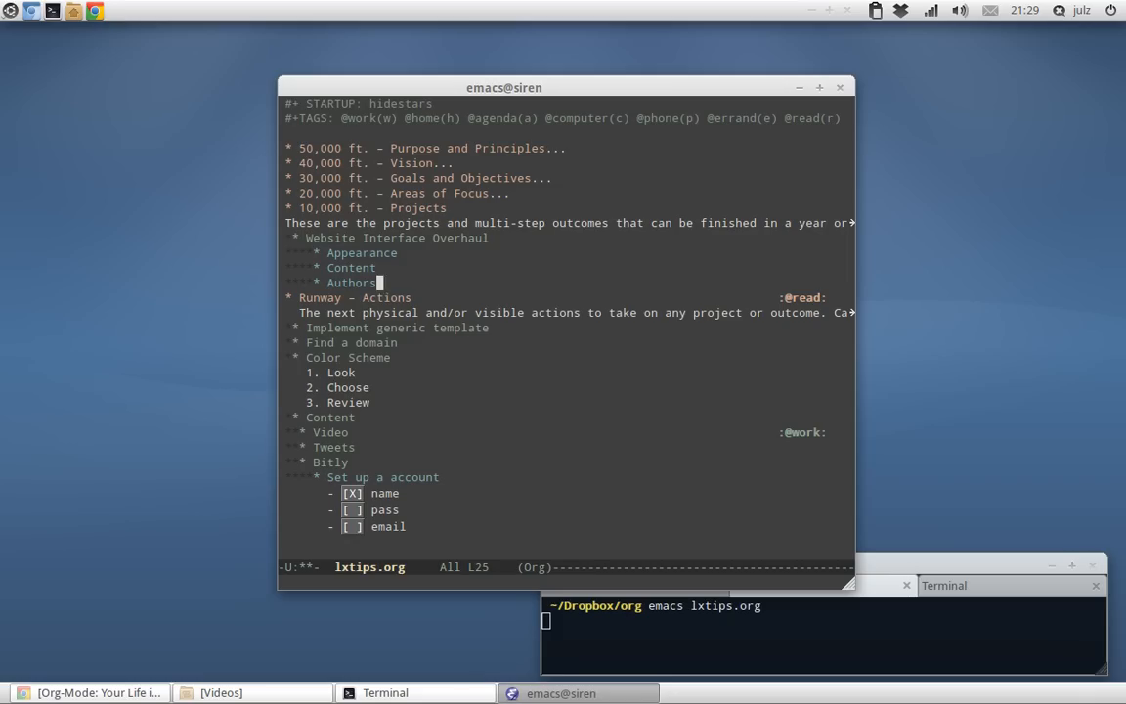
mouse_move(430, 139)
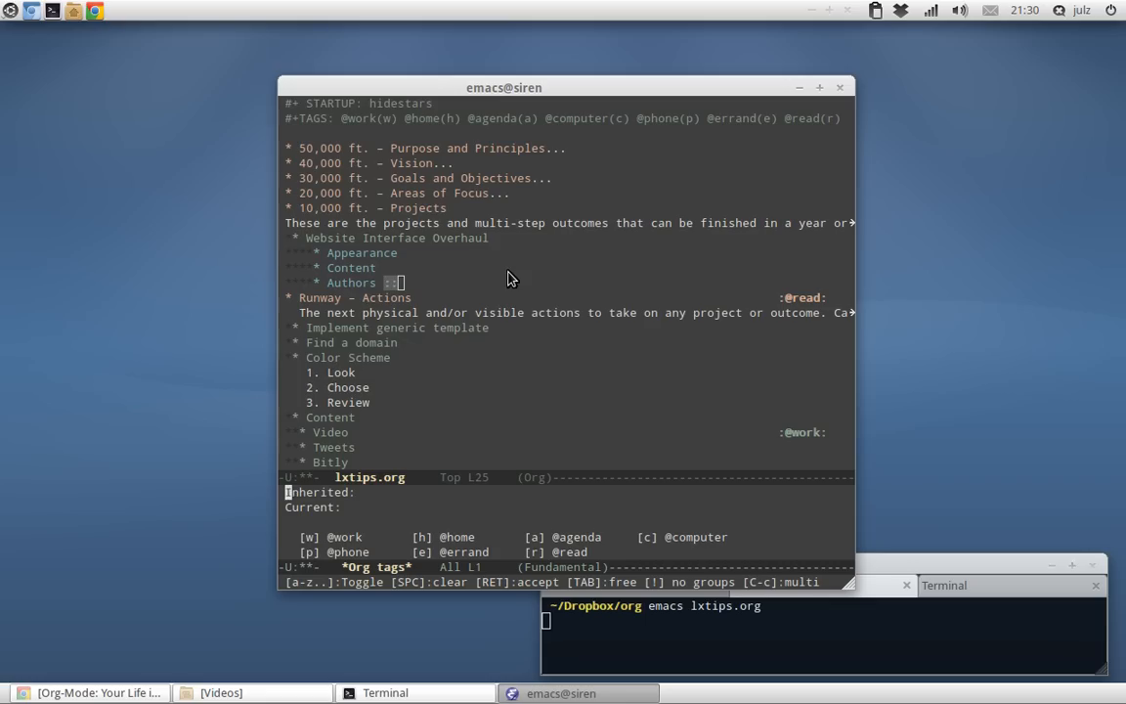
key(r)
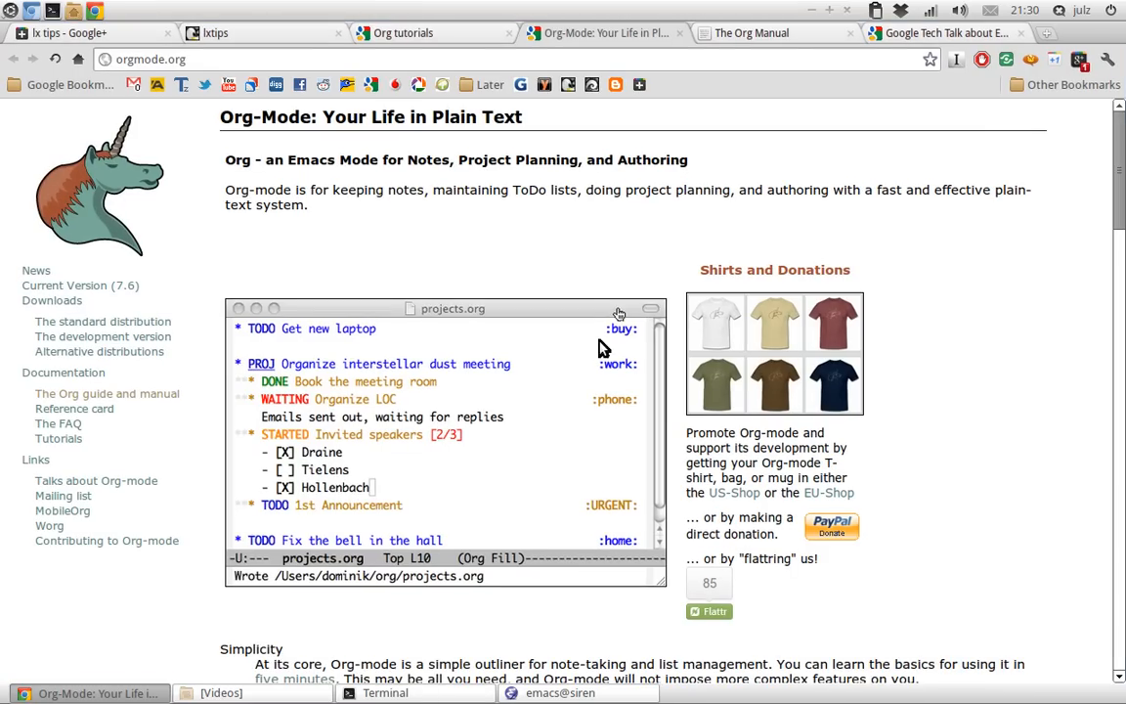
mouse_move(759, 22)
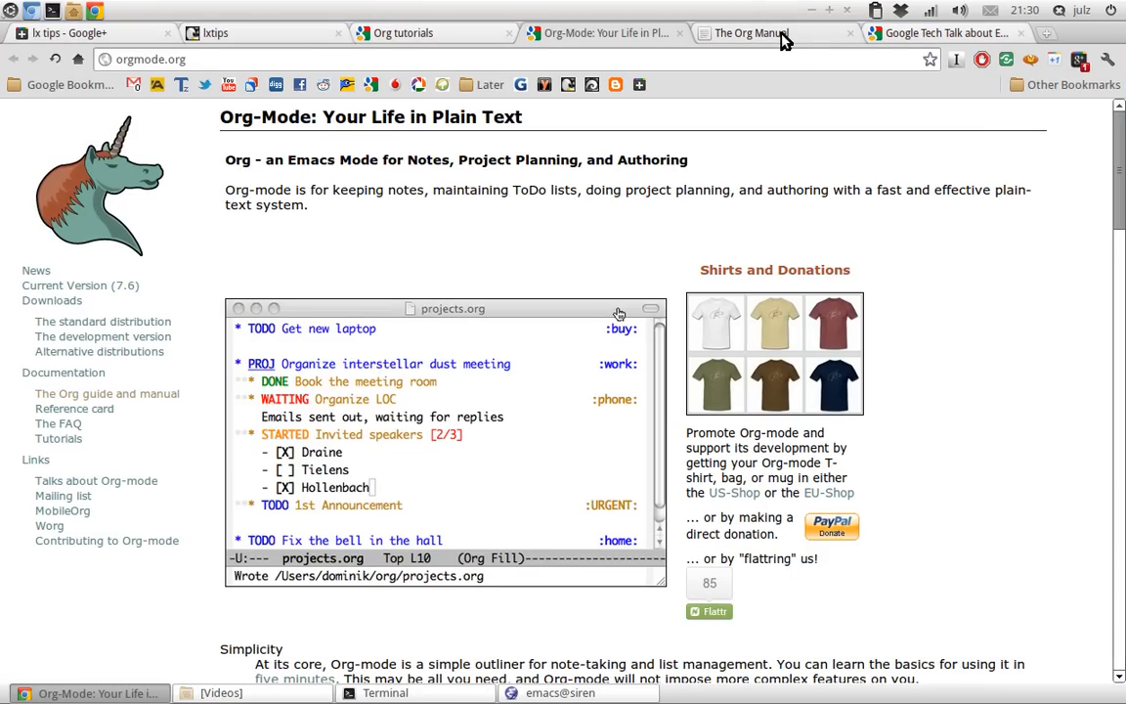
View The Org Manual page in Chrome, then bring Emacs with lxtips.org back to front.
click(753, 31)
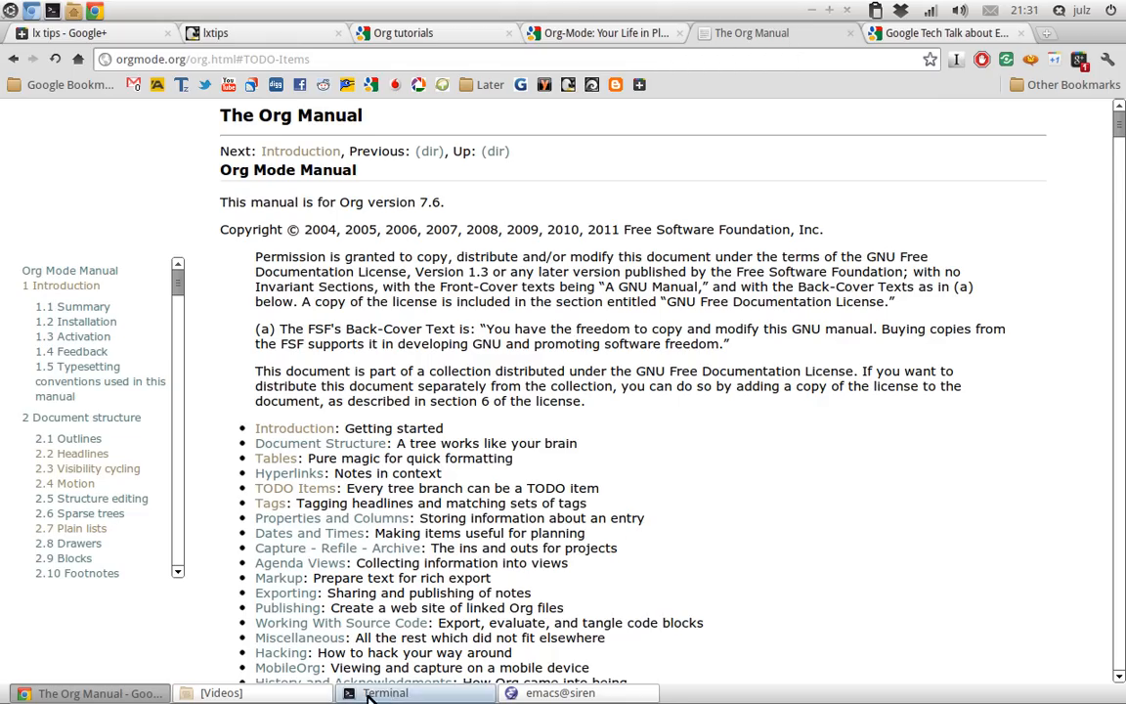
click(559, 692)
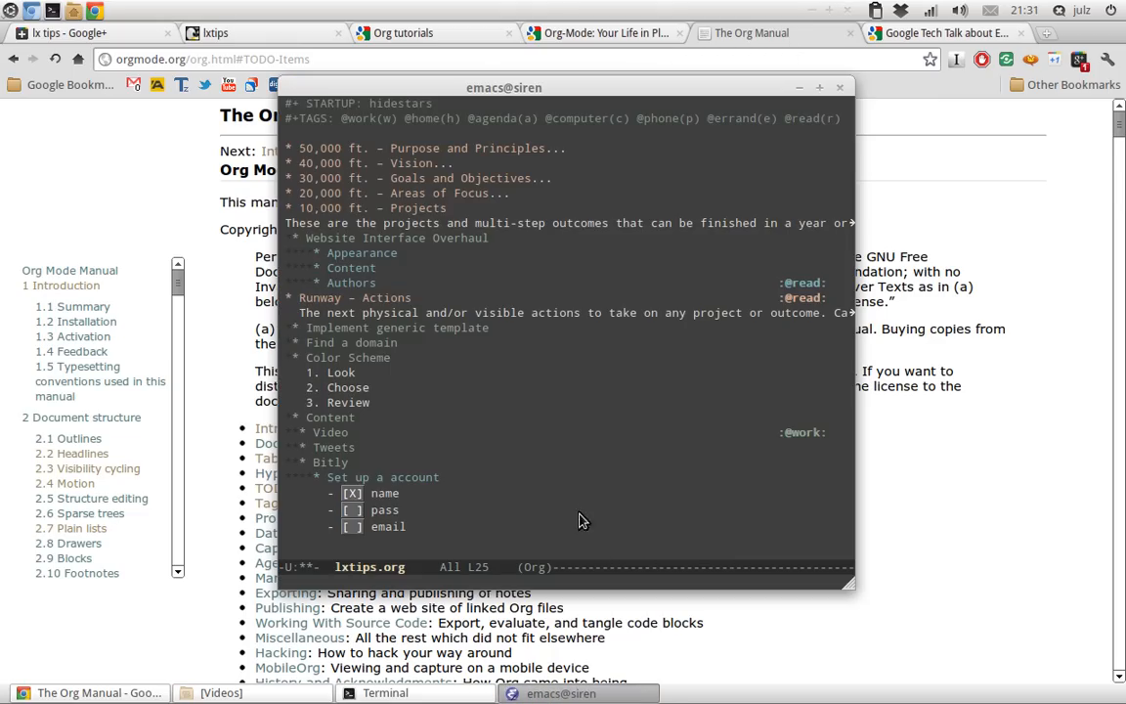